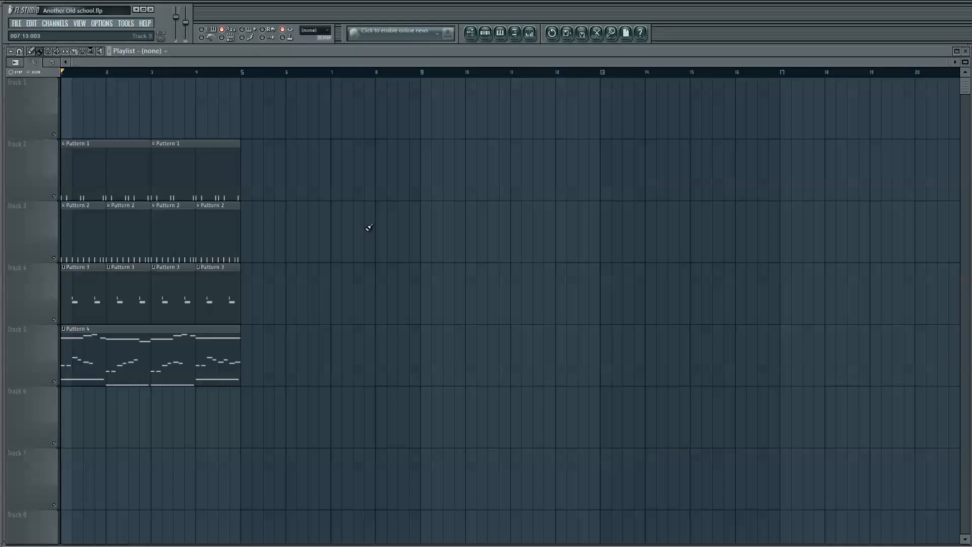
{"action": "mouse_move", "coordinate": [364, 234]}
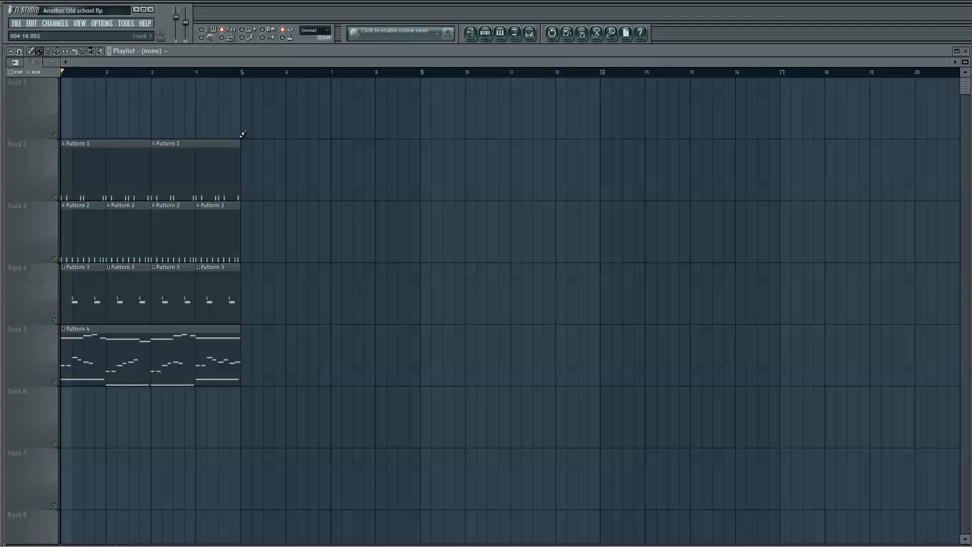
Select bars 1–4 in the playlist timeline.
{"action": "left_click_drag", "start_coordinate": [62, 72], "coordinate": [96, 72]}
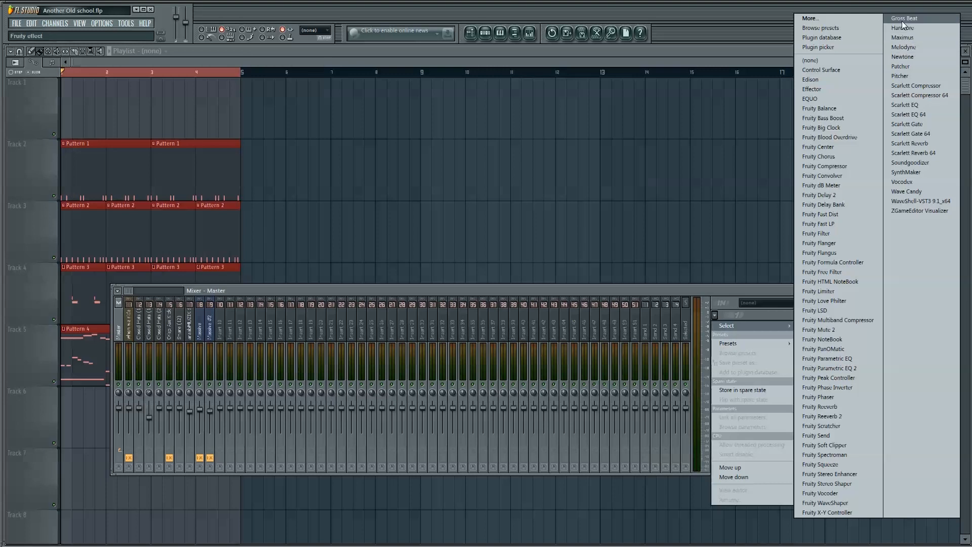
Add Gross Beat to the master channel, choose the Complex 7 time slot and bring up its slot options.
{"action": "left_click", "coordinate": [905, 18]}
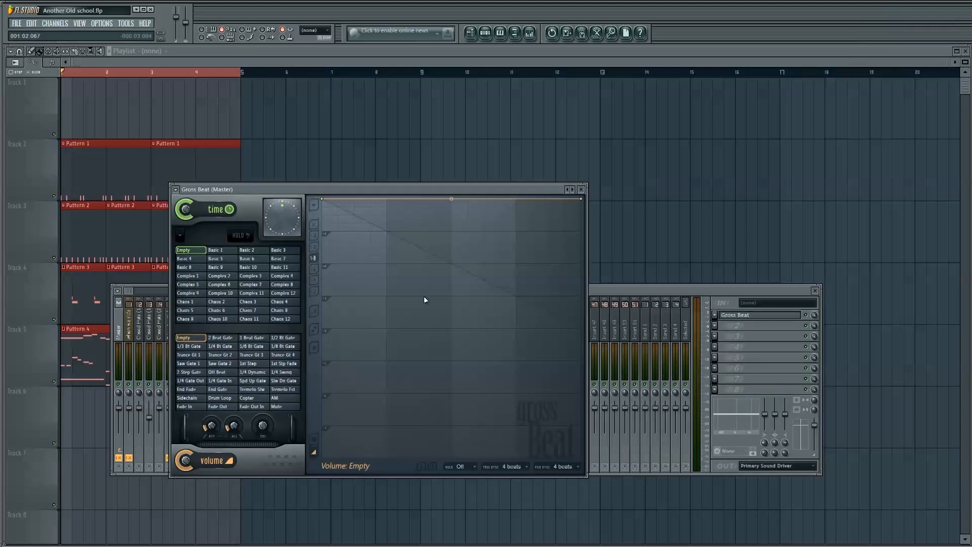
{"action": "left_click", "coordinate": [250, 293]}
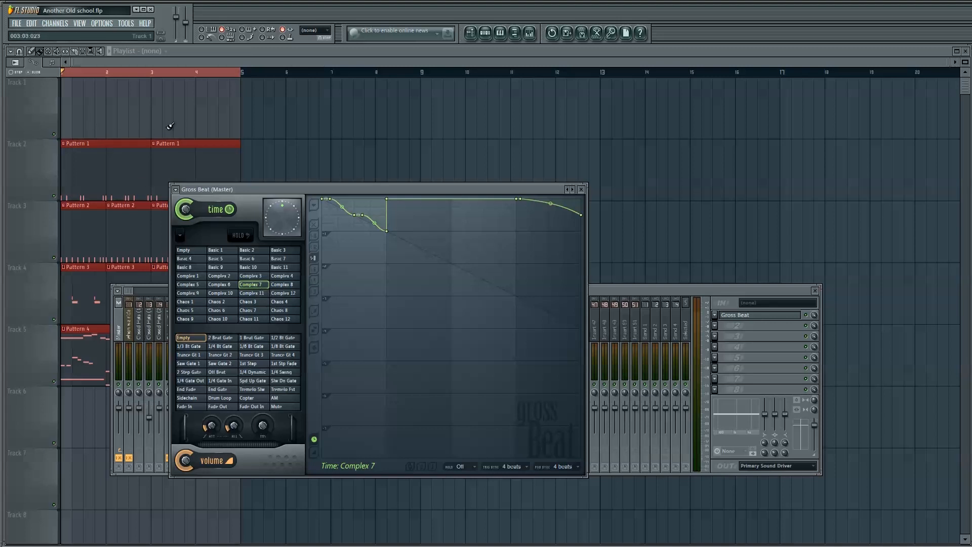
{"action": "left_click", "coordinate": [282, 284]}
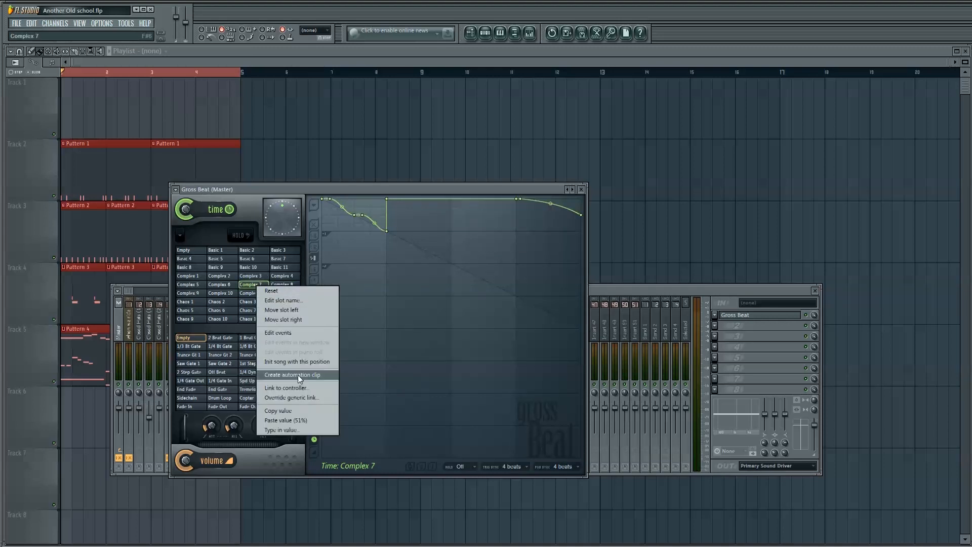
Create a time-slot automation clip covering the first four bars on Track 1.
{"action": "left_click", "coordinate": [292, 375]}
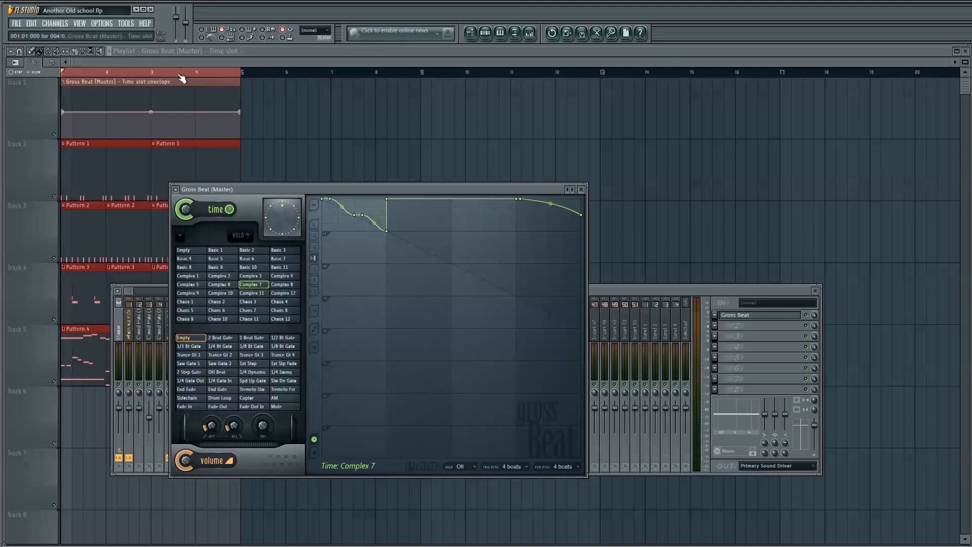
{"action": "left_click", "coordinate": [580, 190]}
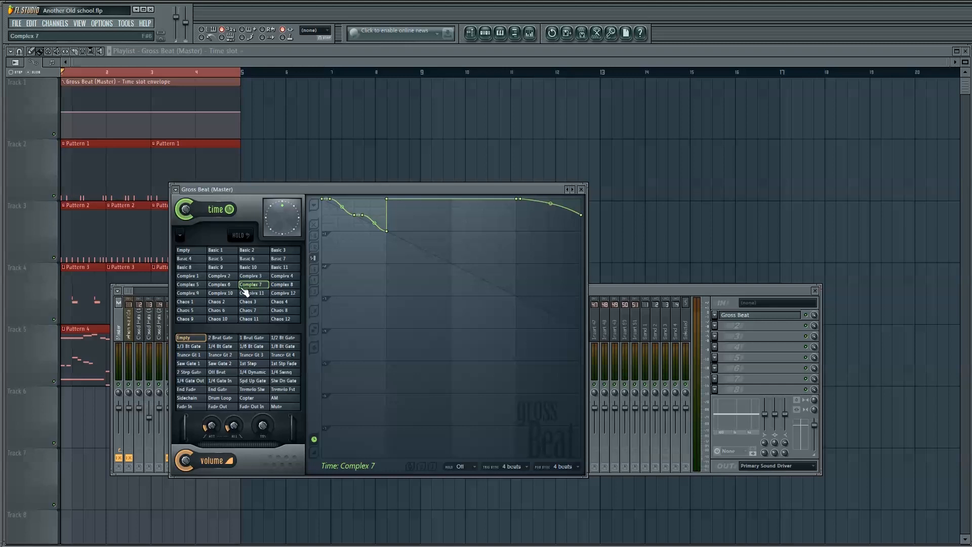
Switch the time-slot automation to Complex 8 near the end of bar four.
{"action": "left_click", "coordinate": [580, 190]}
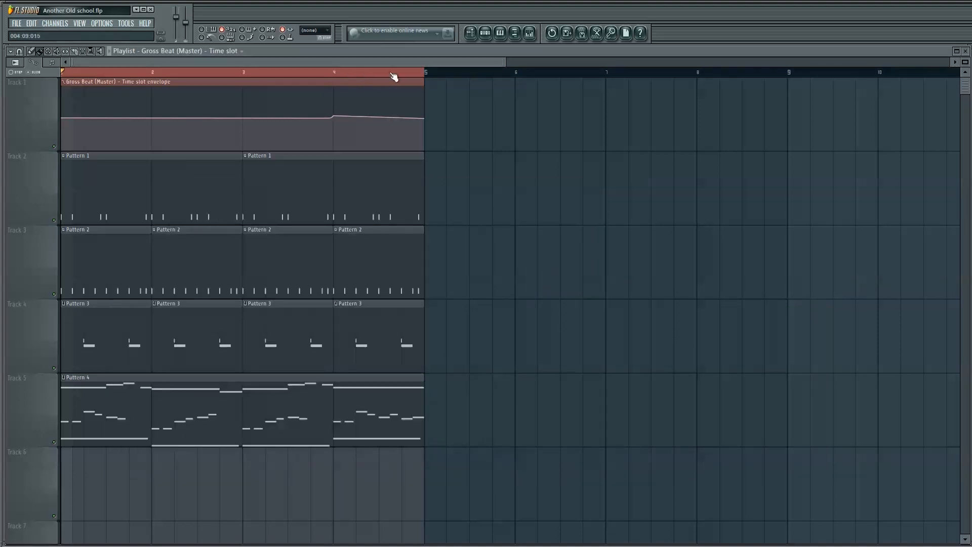
Select bar 4 and create a Gross Beat mute/solo automation clip on Track 6.
{"action": "left_click", "coordinate": [333, 73]}
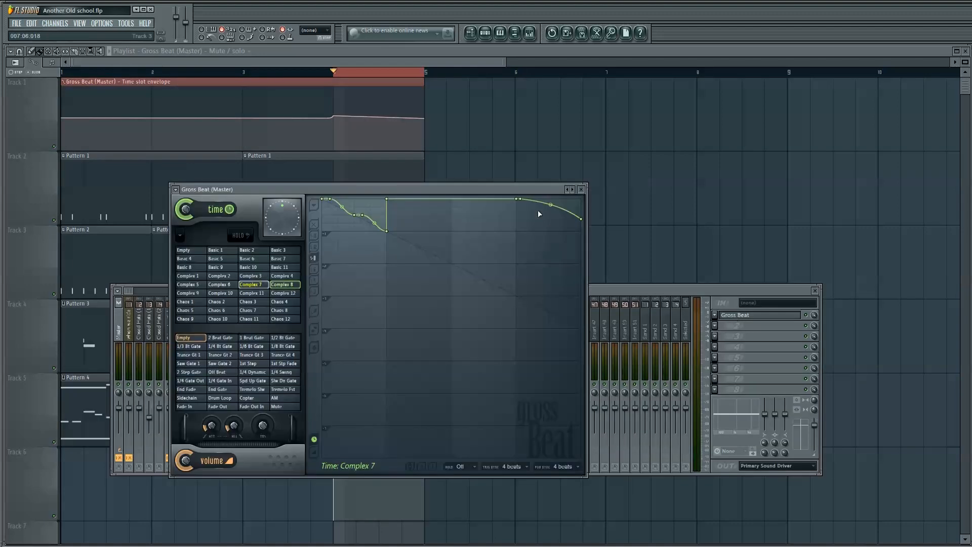
{"action": "left_click", "coordinate": [580, 190]}
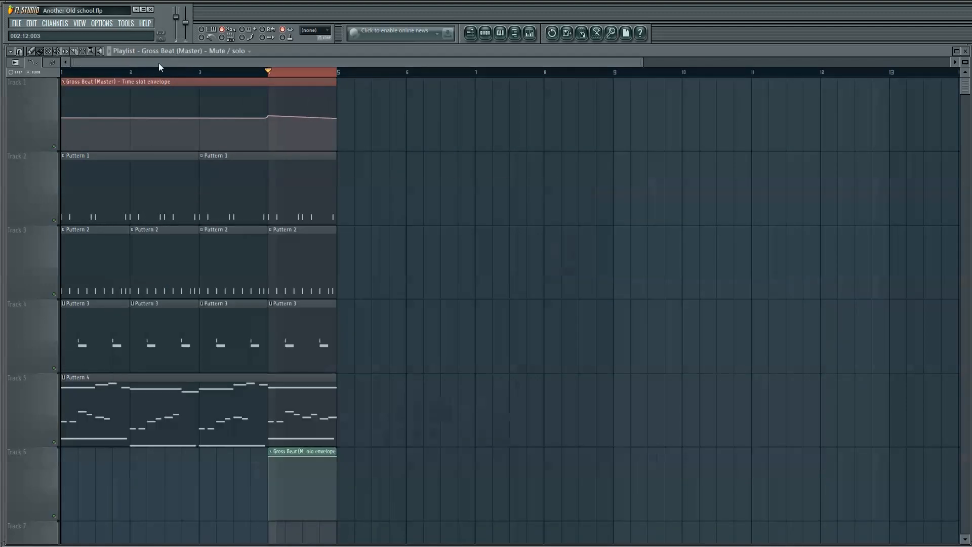